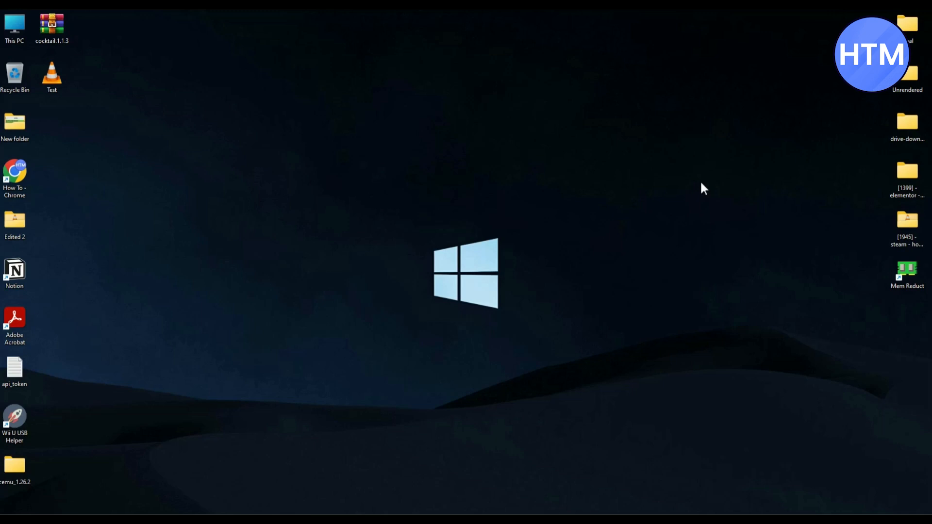
pyautogui.moveTo(659, 284)
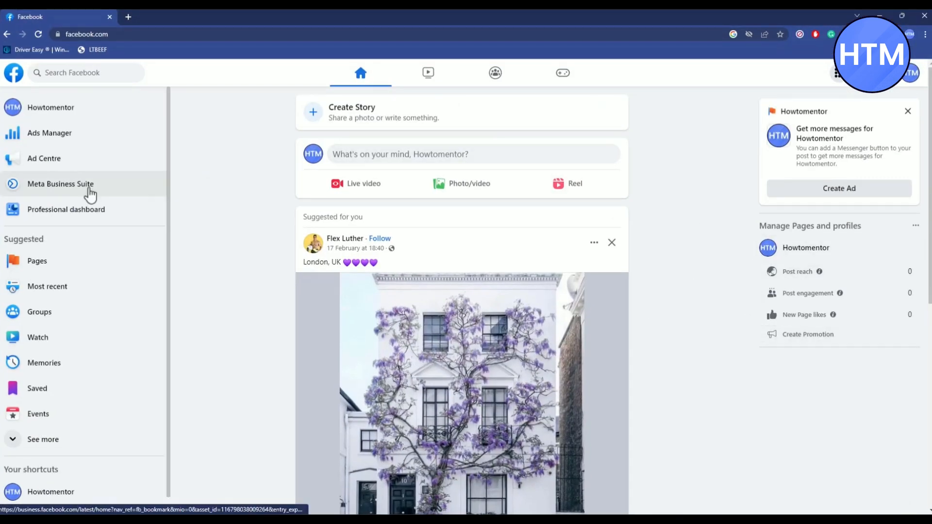
# Open Meta Business Suite for the Howtomentor Page from the Facebook sidebar.
pyautogui.click(61, 184)
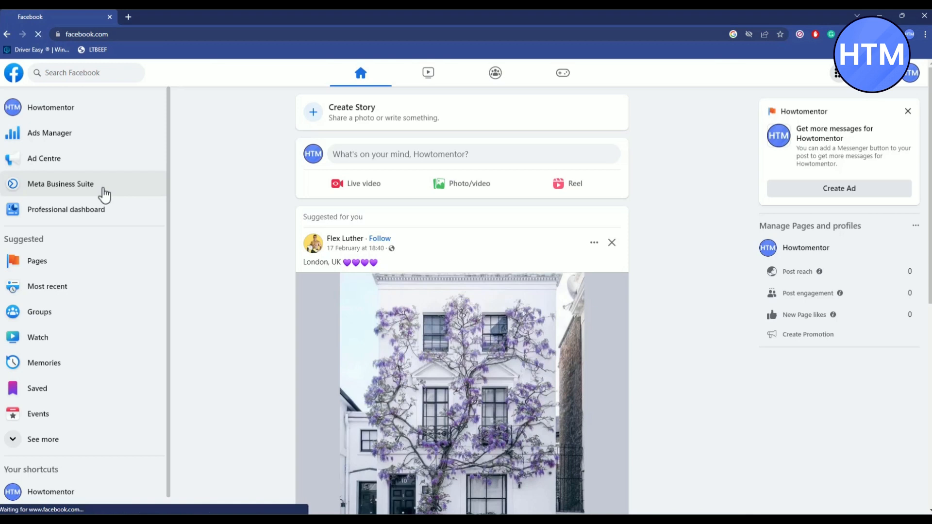
pyautogui.click(60, 184)
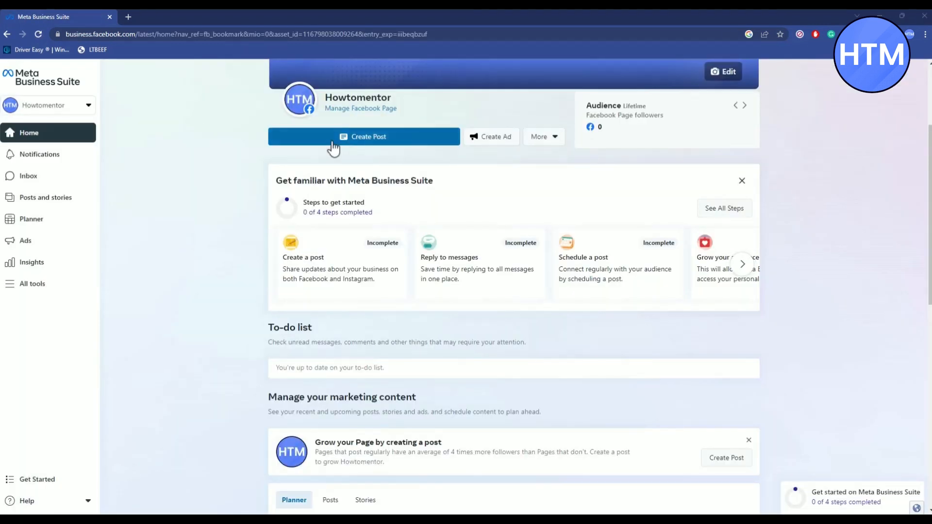
# Start a new blank post for the Howtomentor Page with Create Post.
pyautogui.click(362, 137)
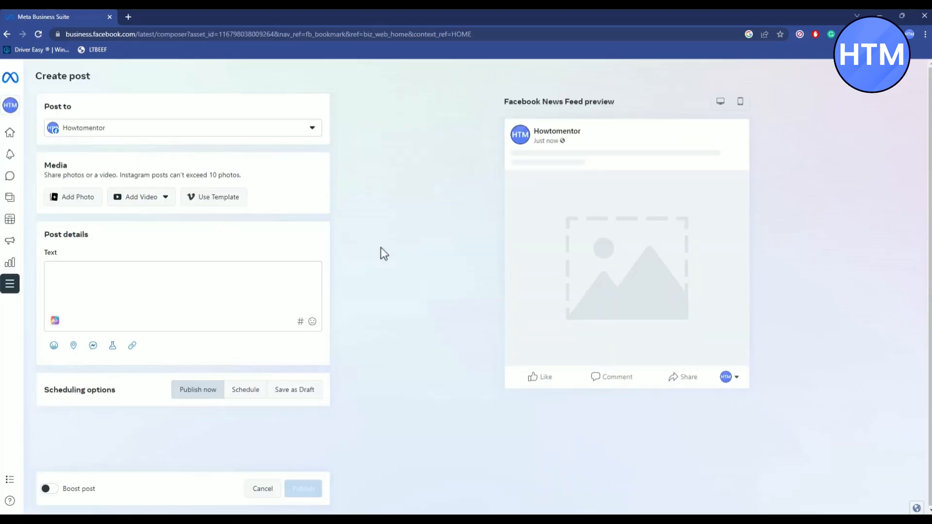
pyautogui.moveTo(469, 254)
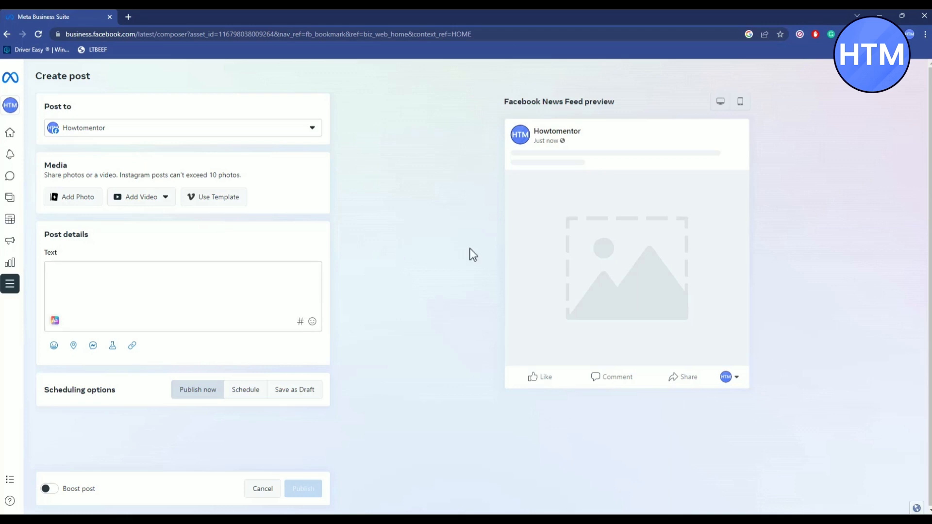
pyautogui.moveTo(150, 122)
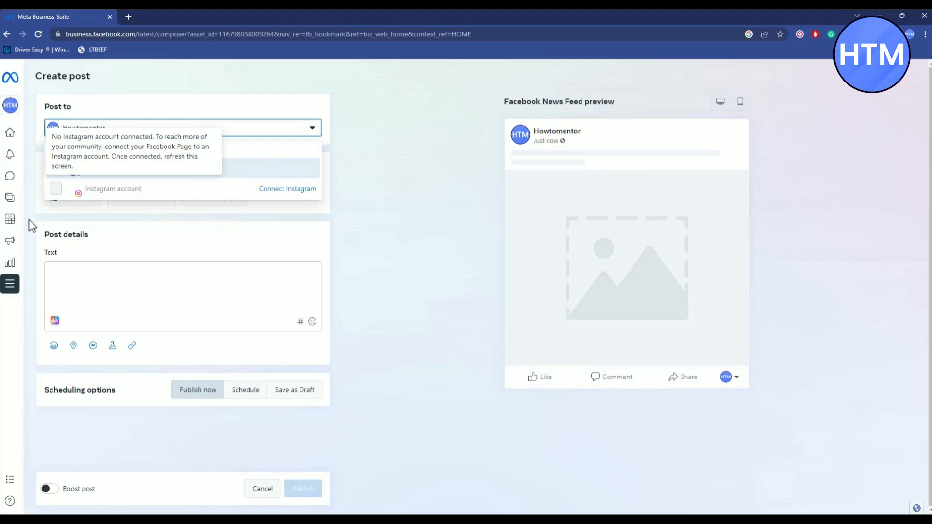
pyautogui.moveTo(114, 194)
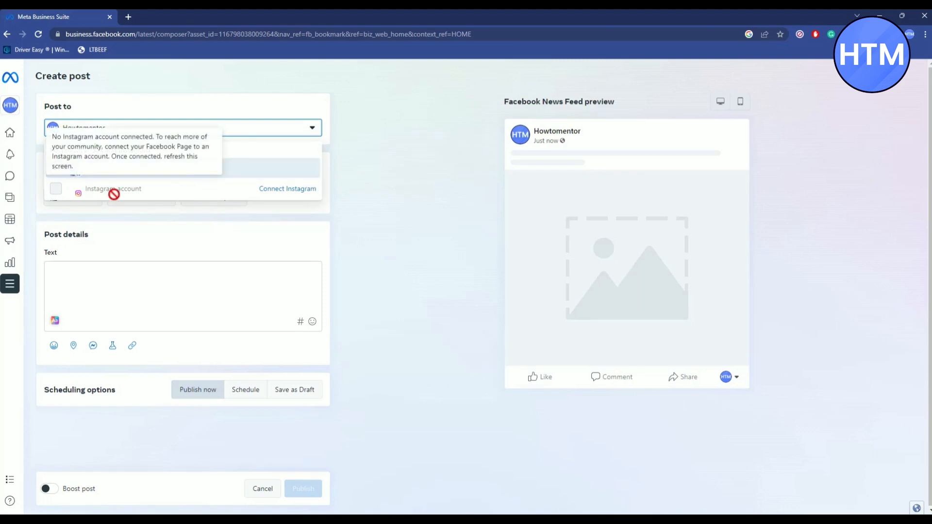
pyautogui.moveTo(282, 209)
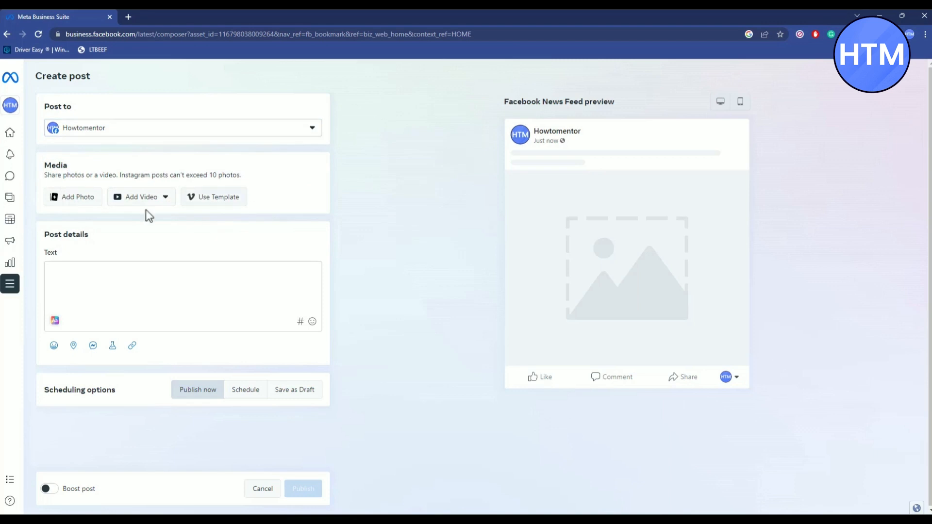
pyautogui.moveTo(98, 168)
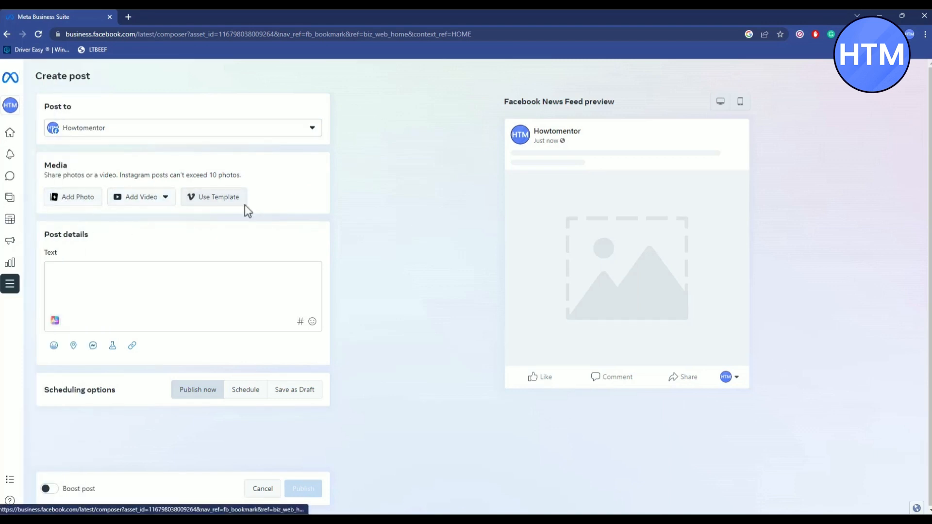
pyautogui.moveTo(394, 251)
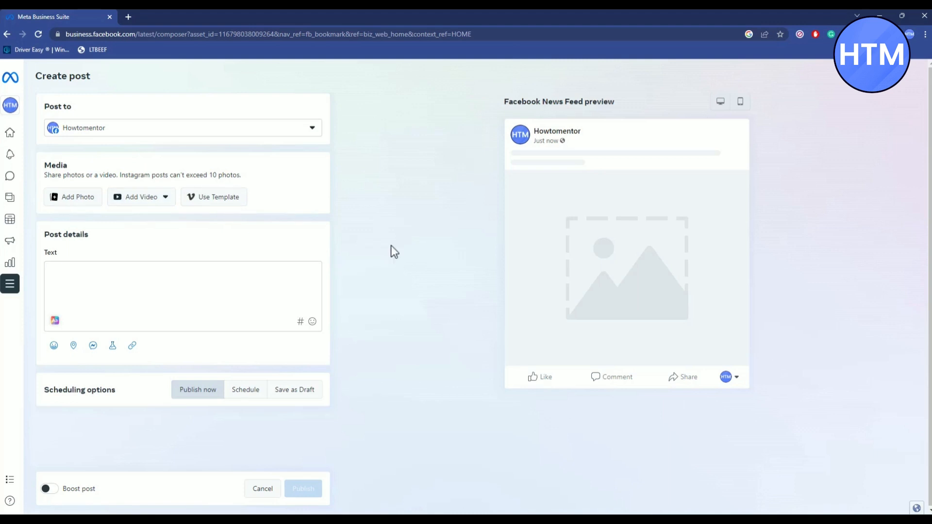
pyautogui.moveTo(162, 205)
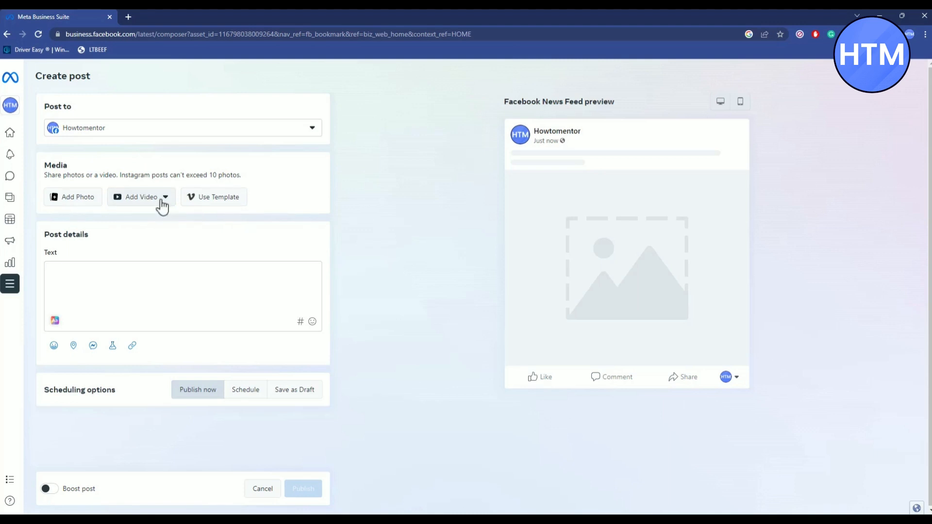
pyautogui.moveTo(170, 204)
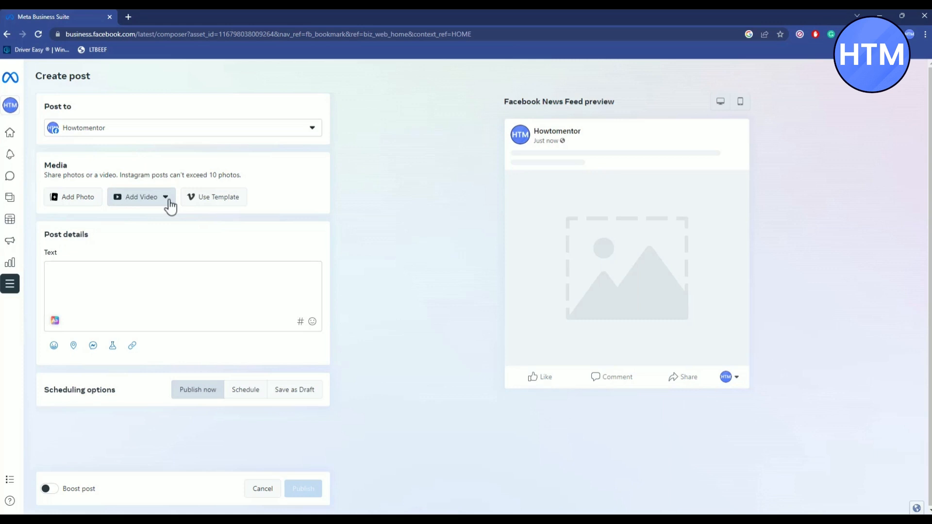
# Attach the Test video from the Desktop to the post.
pyautogui.click(165, 197)
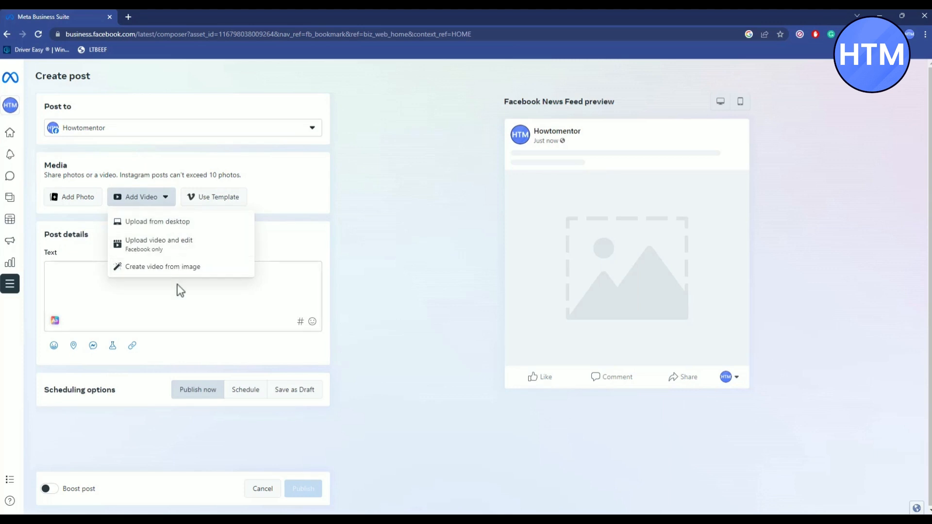
pyautogui.moveTo(202, 262)
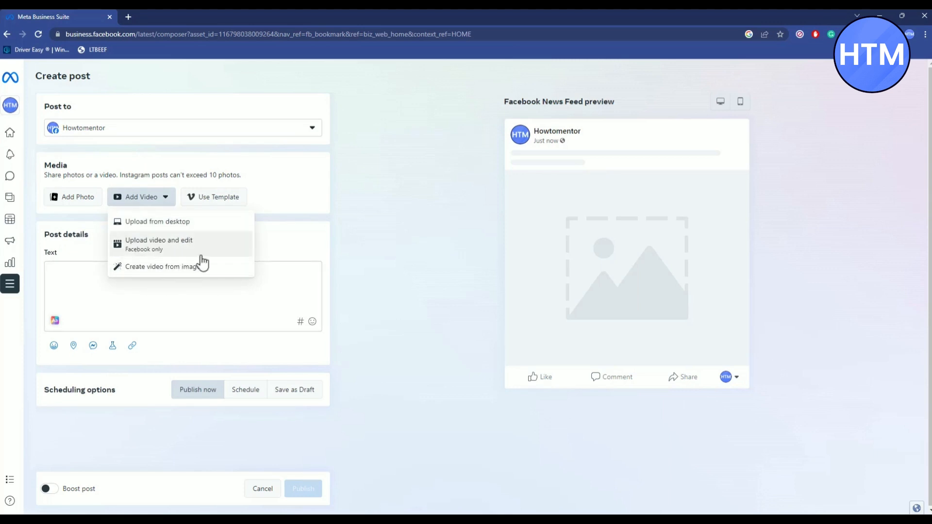
pyautogui.moveTo(143, 244)
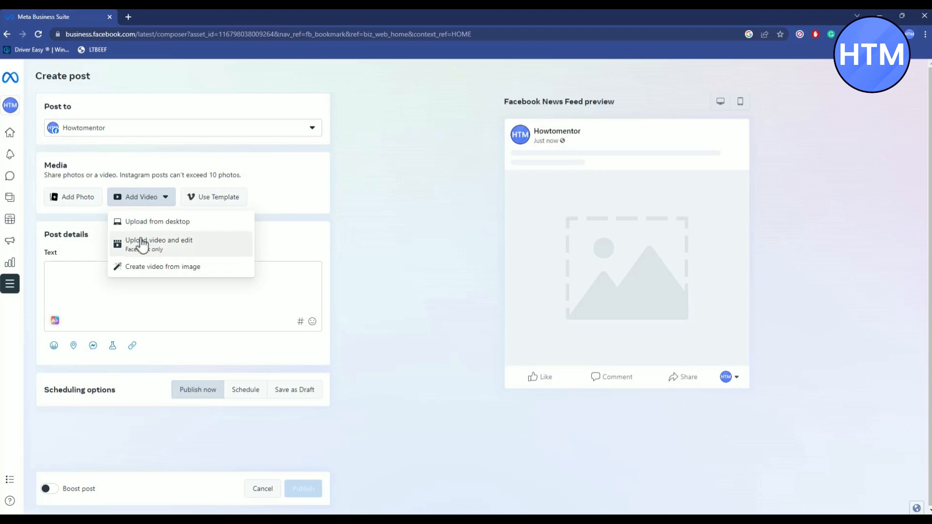
pyautogui.moveTo(165, 221)
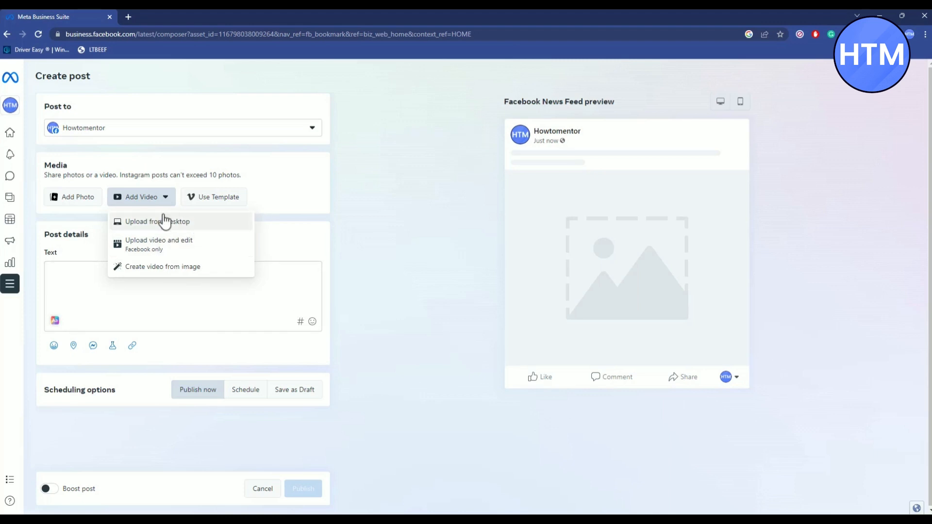
pyautogui.click(157, 221)
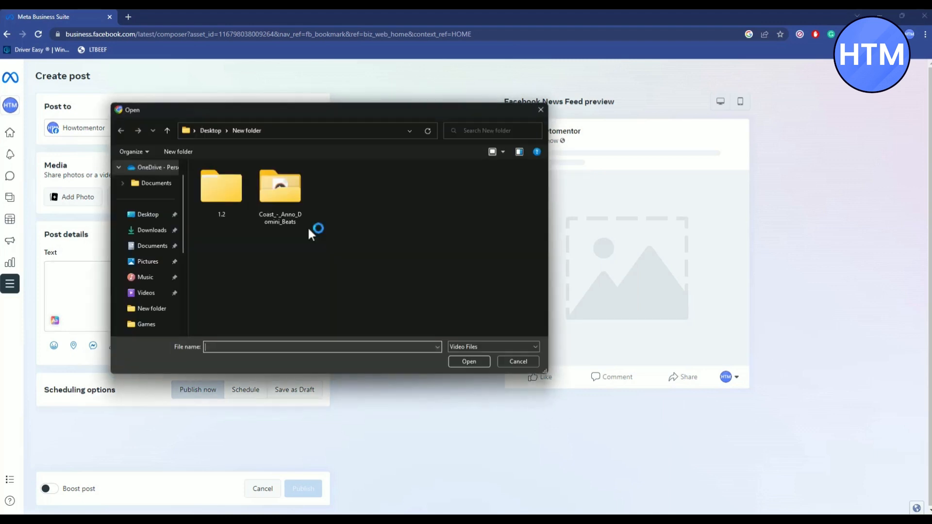
pyautogui.click(148, 214)
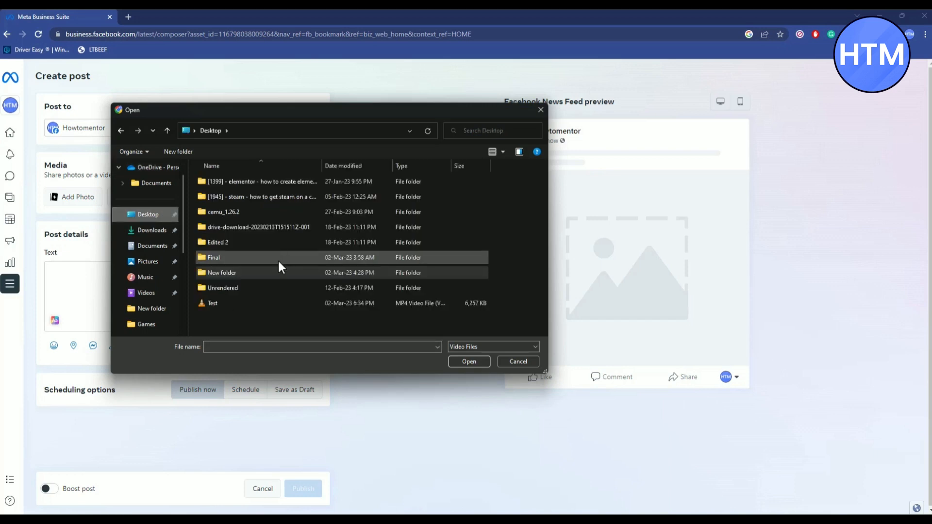
pyautogui.click(212, 302)
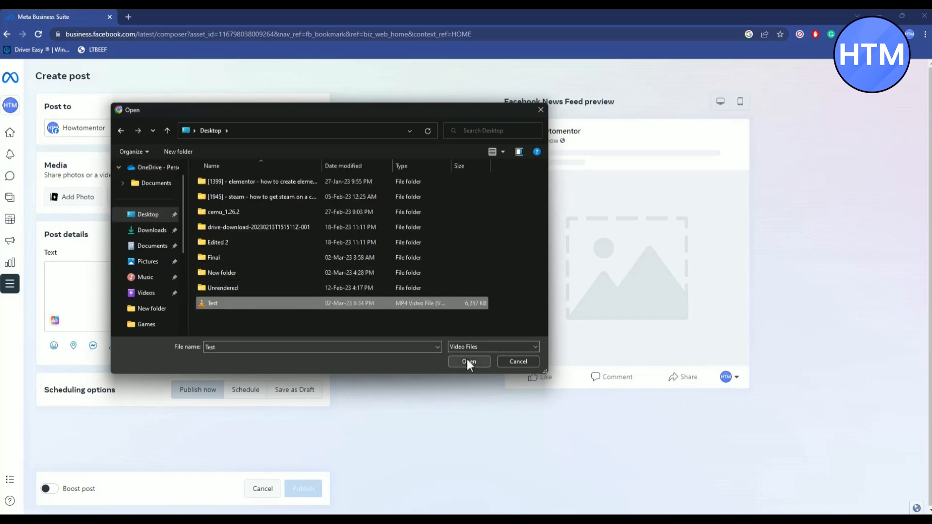
pyautogui.click(468, 361)
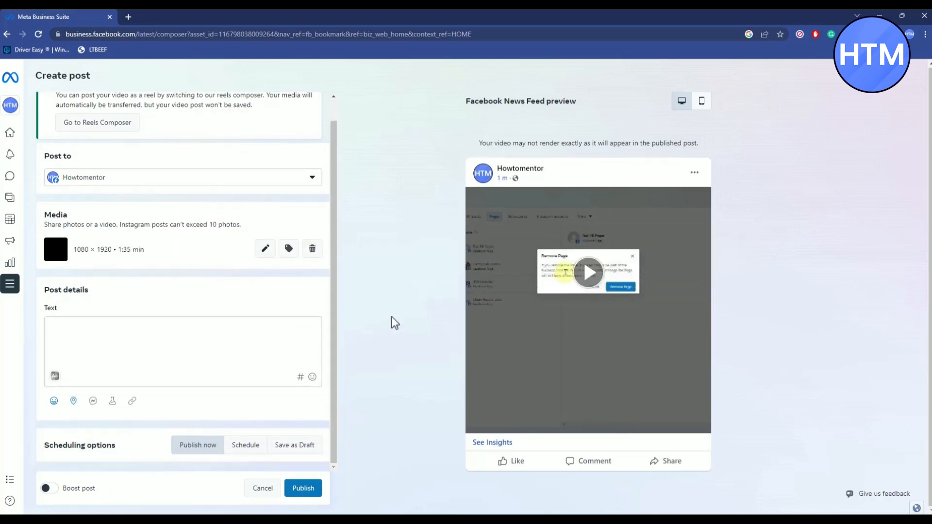
# Enter the caption 'This is a test Video Hello' in the post's Text box.
pyautogui.click(182, 350)
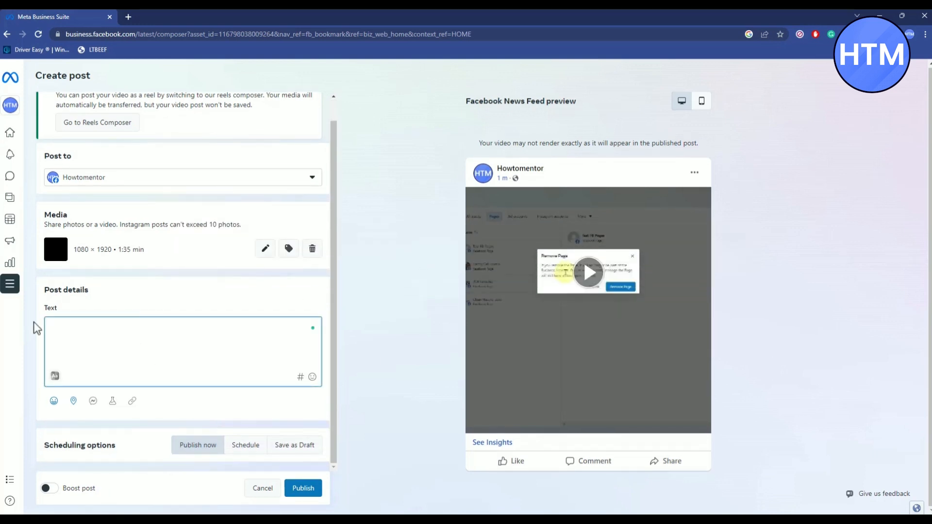
pyautogui.click(166, 345)
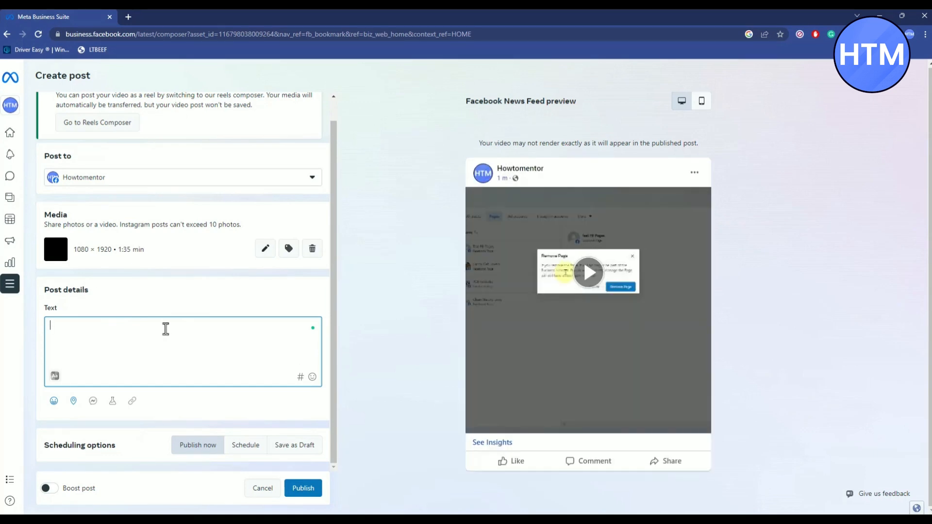
pyautogui.write('This is a test Video')
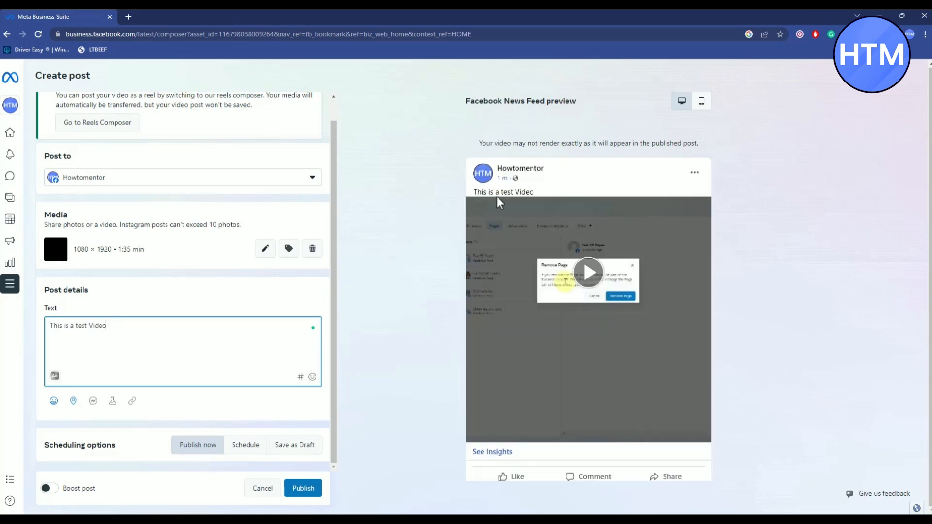
pyautogui.moveTo(54, 310)
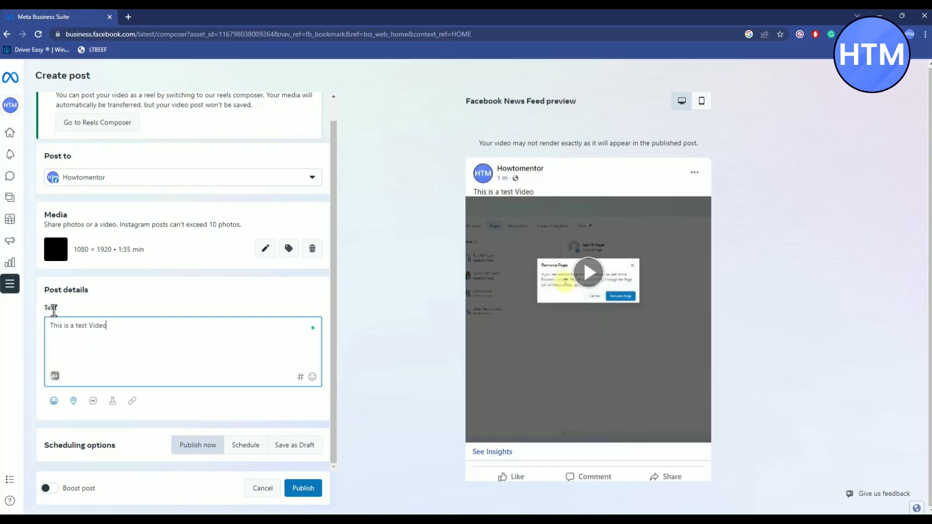
pyautogui.moveTo(240, 356)
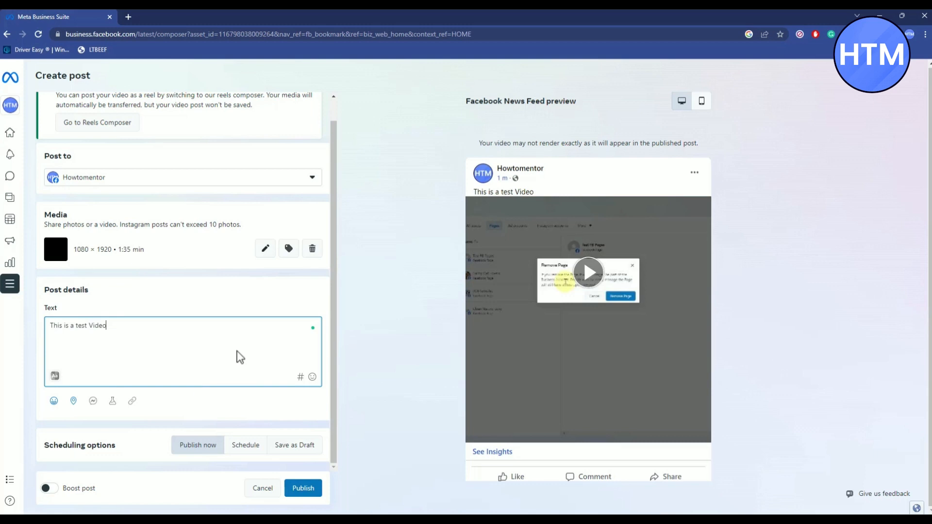
pyautogui.moveTo(672, 188)
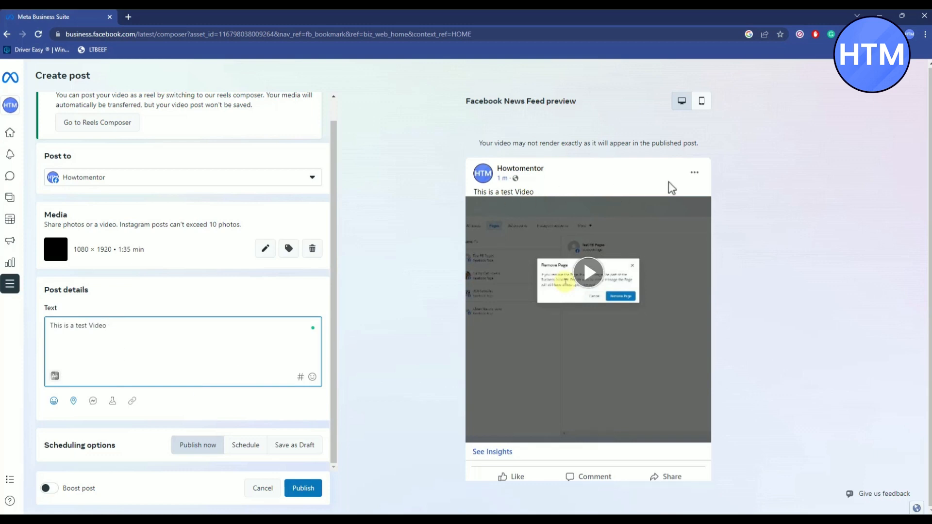
pyautogui.moveTo(646, 195)
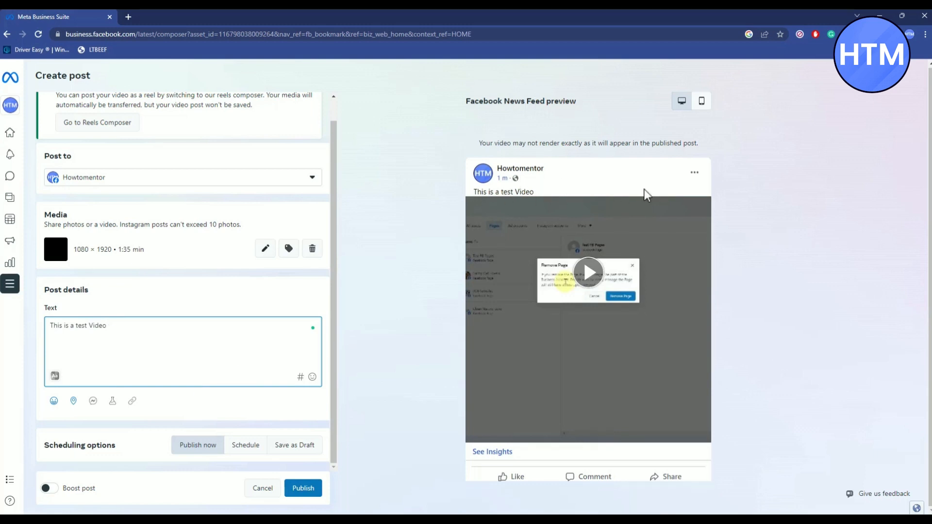
pyautogui.write('Hello')
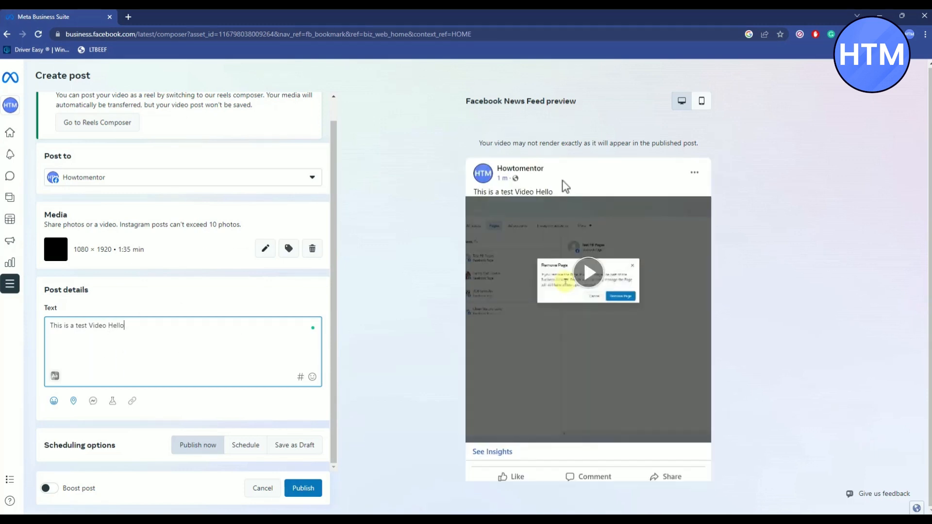
pyautogui.moveTo(207, 506)
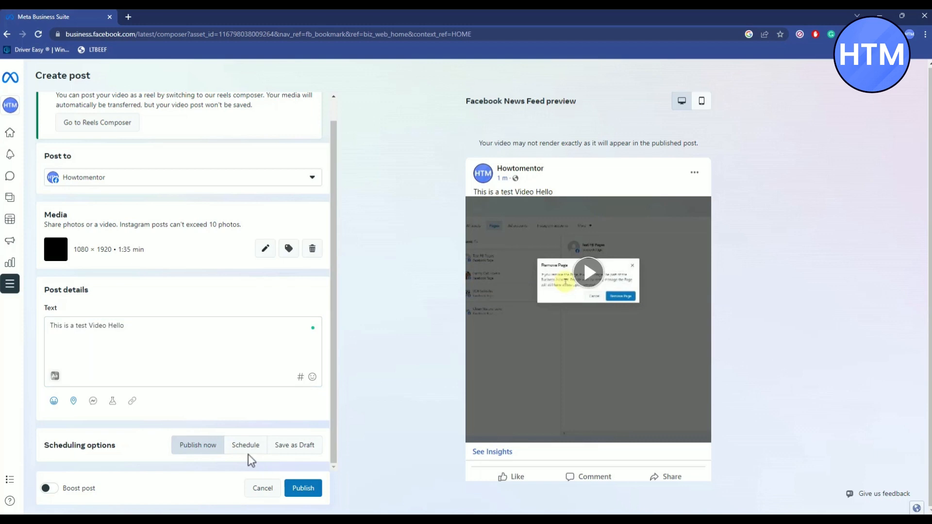
# Review scheduling, boost and mobile preview options, then publish the video post now.
pyautogui.click(244, 445)
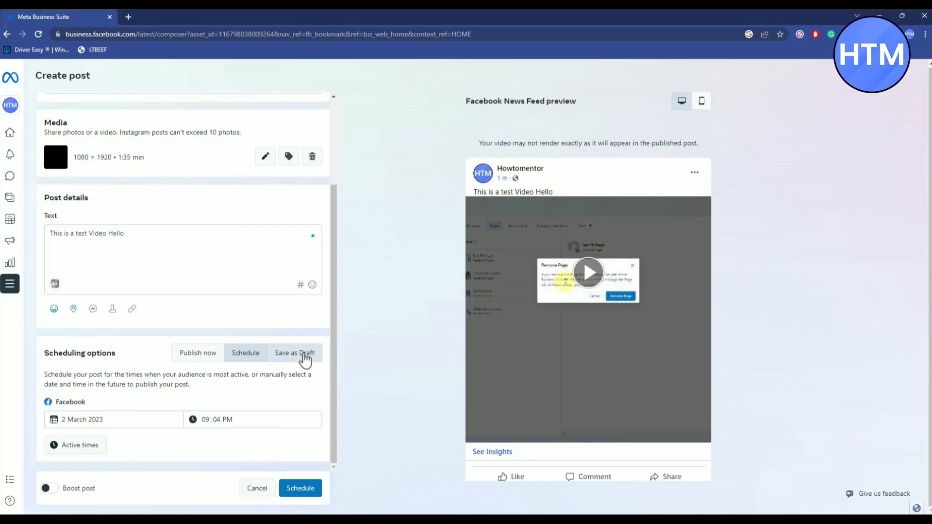
pyautogui.moveTo(215, 368)
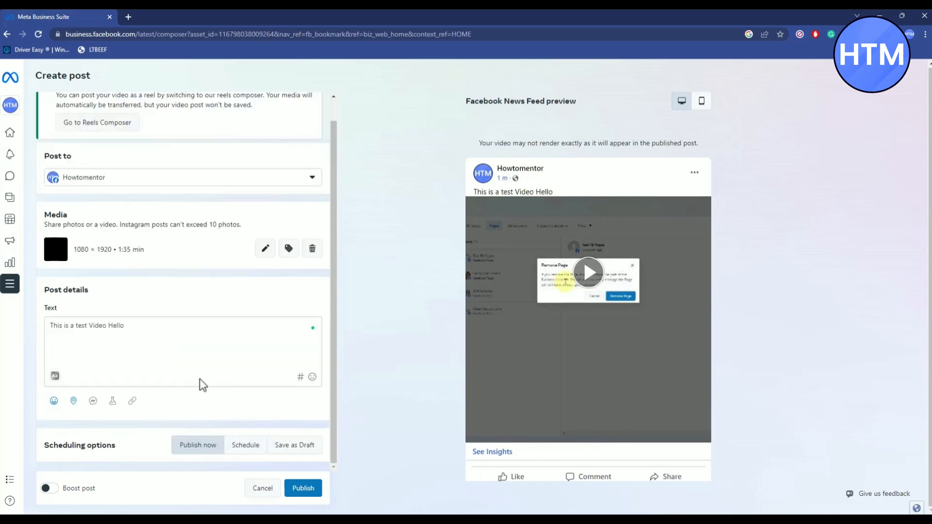
pyautogui.moveTo(96, 458)
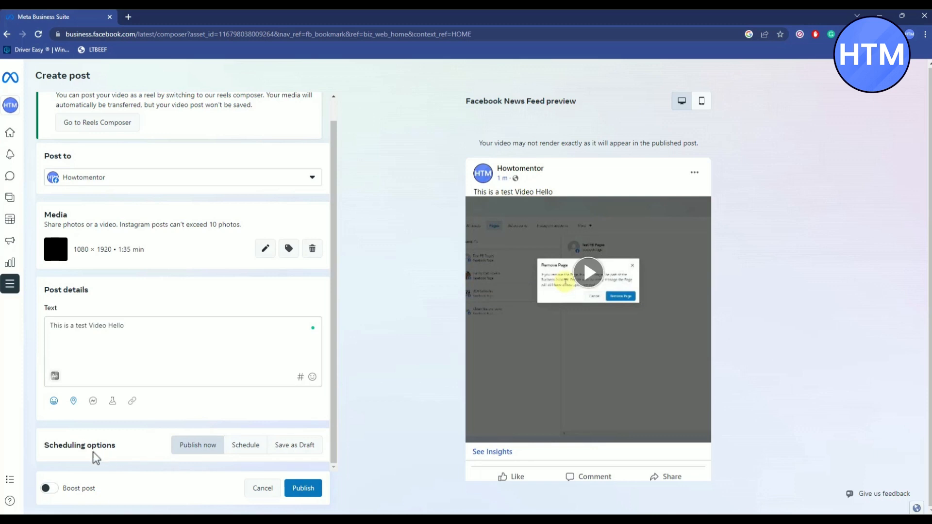
pyautogui.moveTo(48, 488)
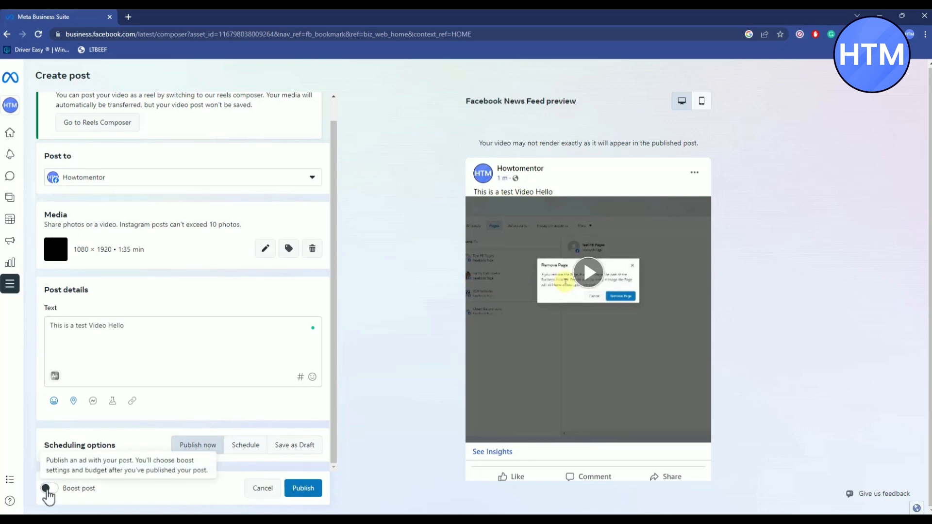
pyautogui.click(49, 487)
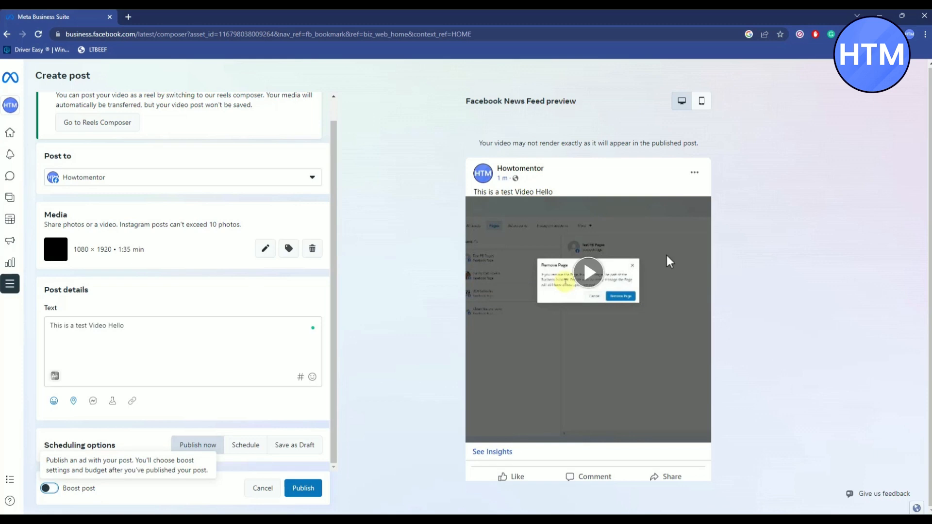
pyautogui.moveTo(672, 297)
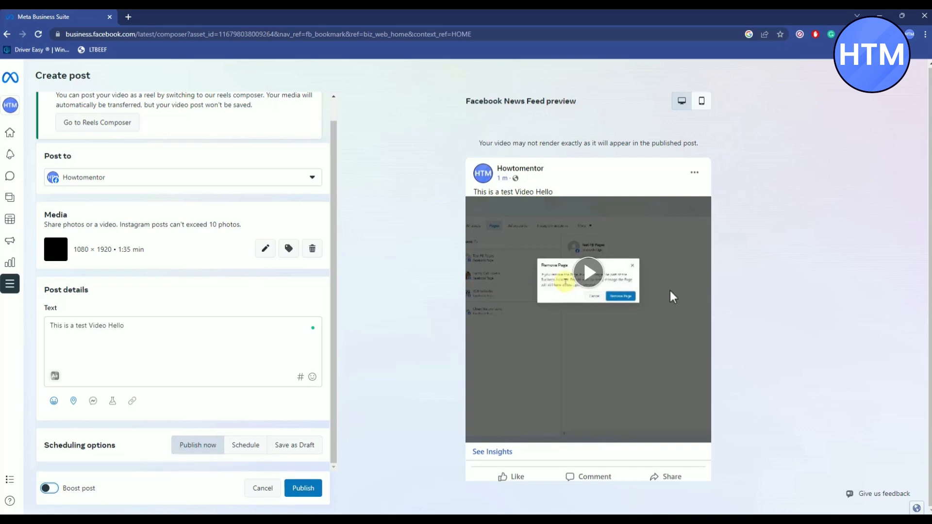
pyautogui.moveTo(677, 117)
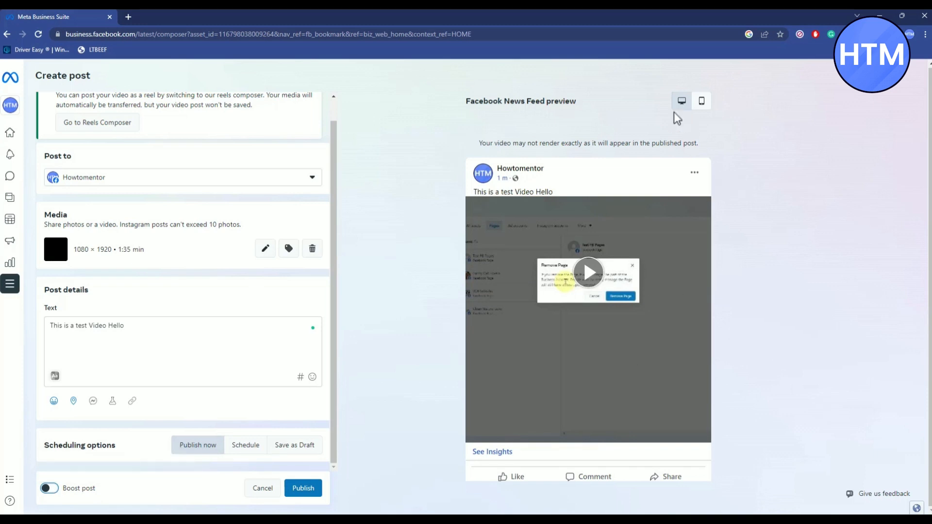
pyautogui.click(701, 101)
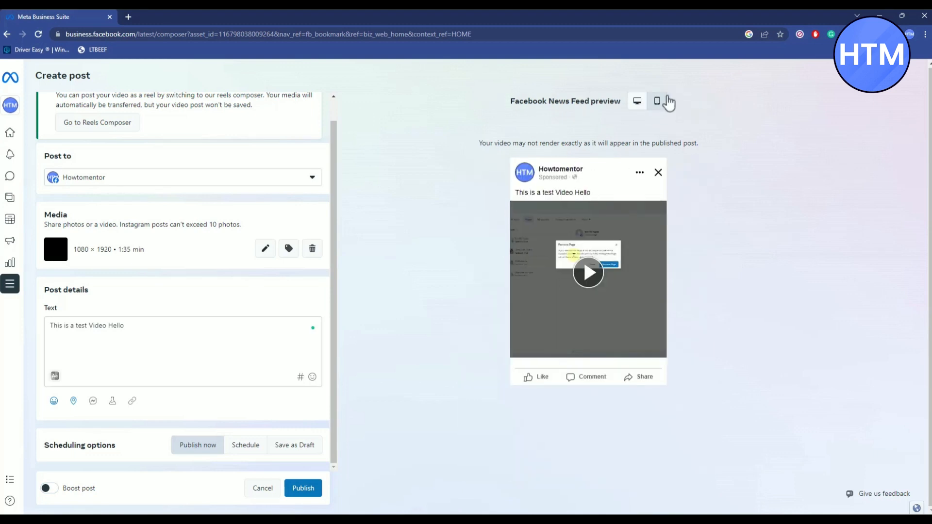
pyautogui.click(680, 101)
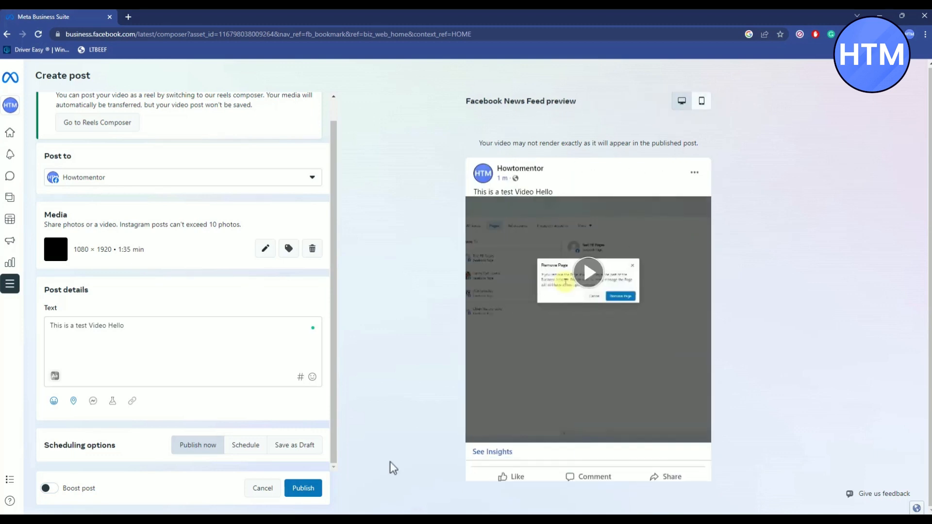
pyautogui.click(302, 488)
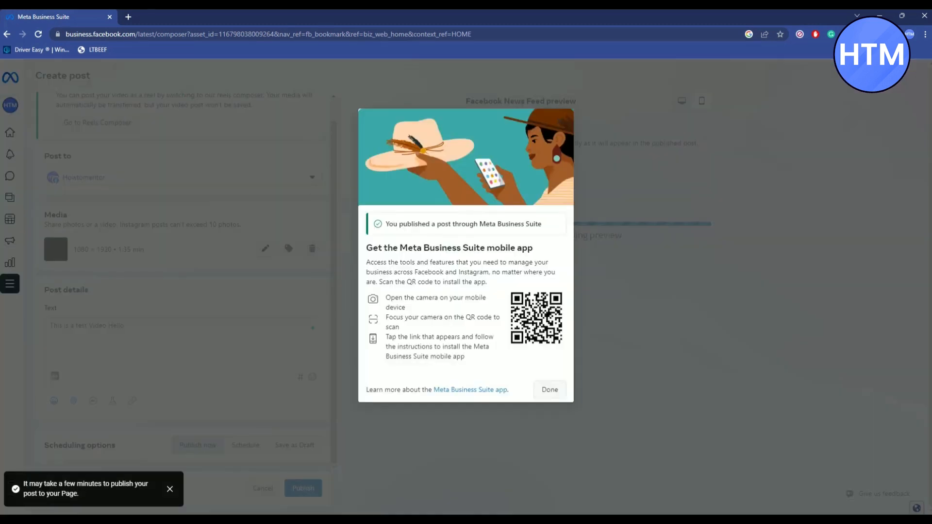
# Dismiss the mobile app prompt and return to the Howtomentor Home overview.
pyautogui.click(547, 390)
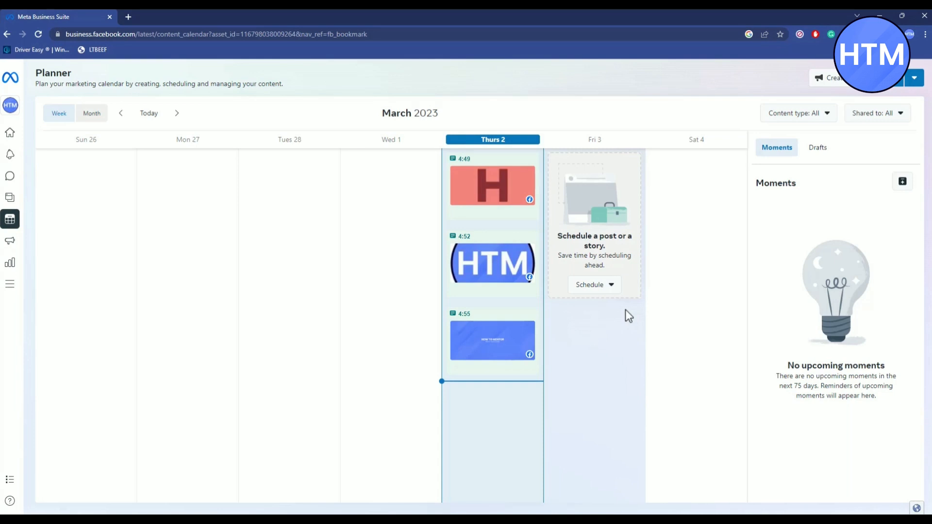
pyautogui.click(10, 105)
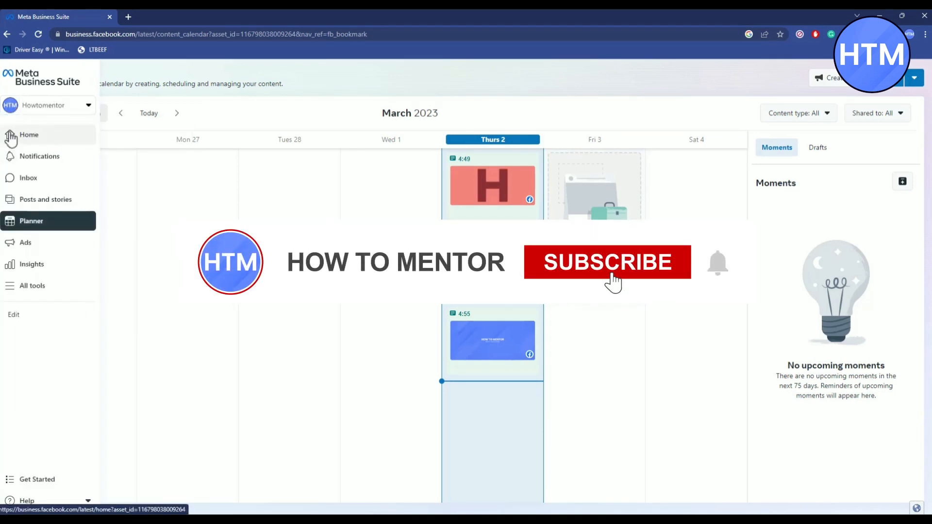
pyautogui.click(29, 134)
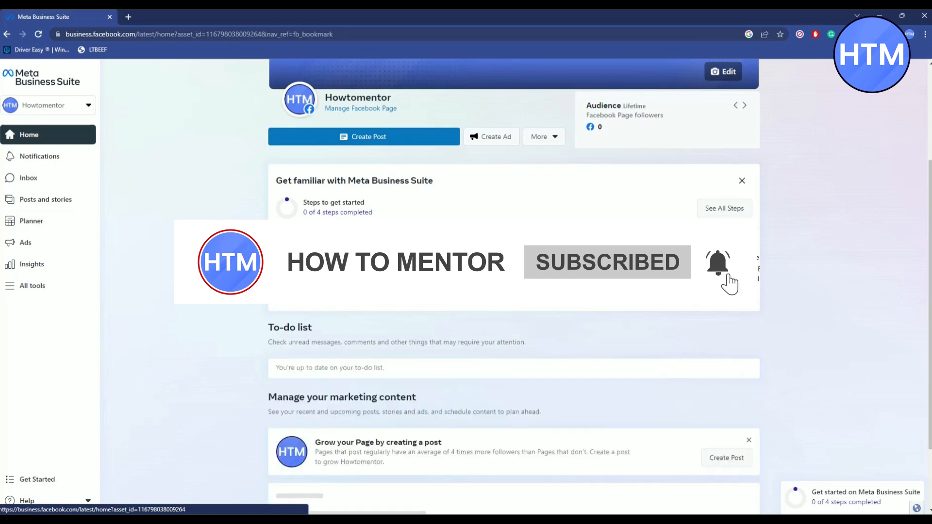